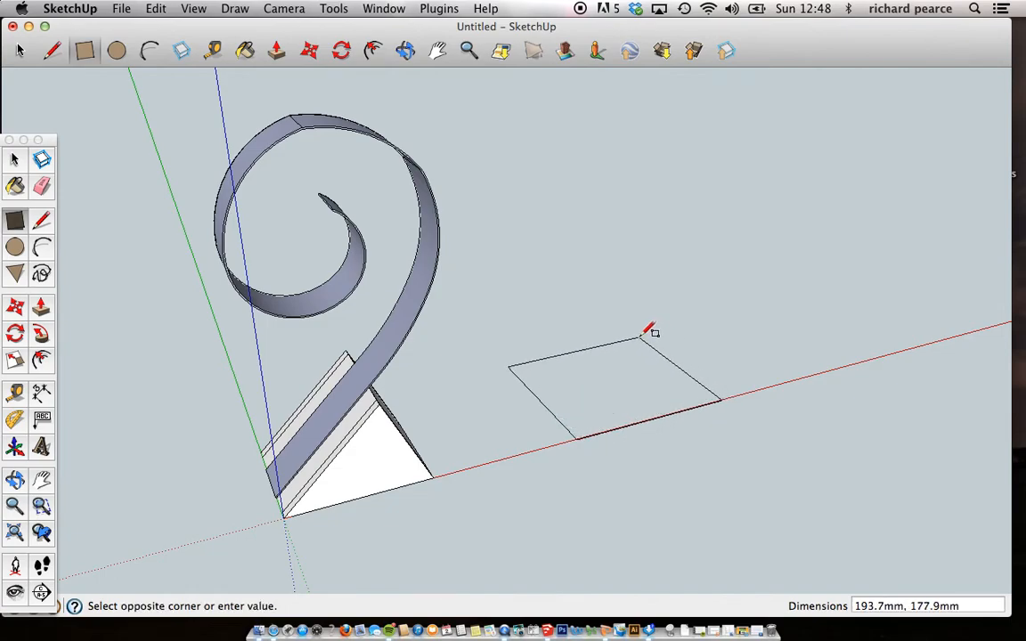
mouse_move(634, 336)
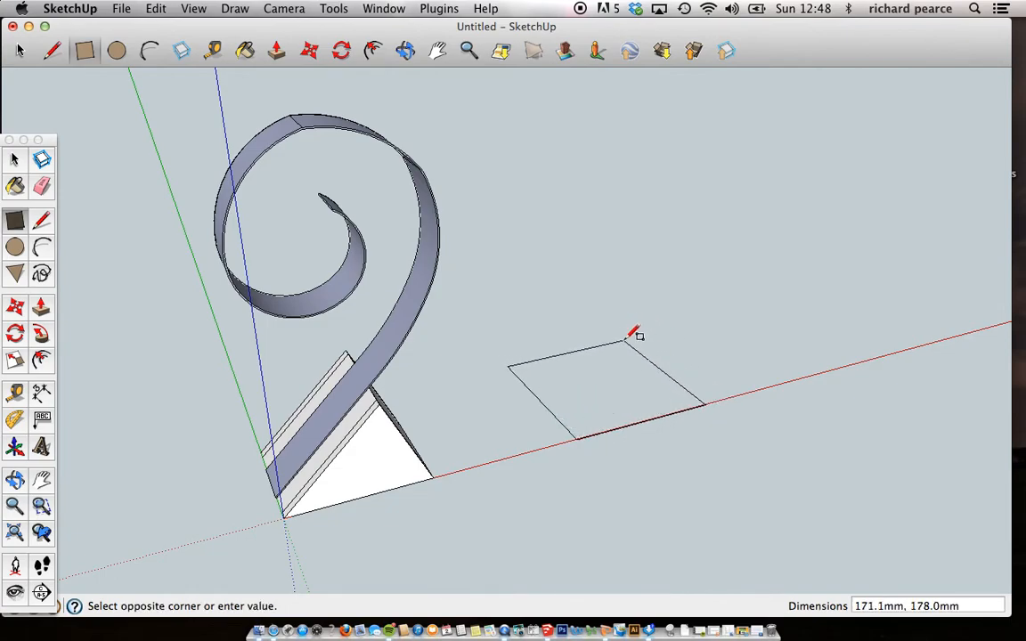
Step: Draw the rectangle on the ground and pull it to a 3 mm thick plate
left_click(634, 339)
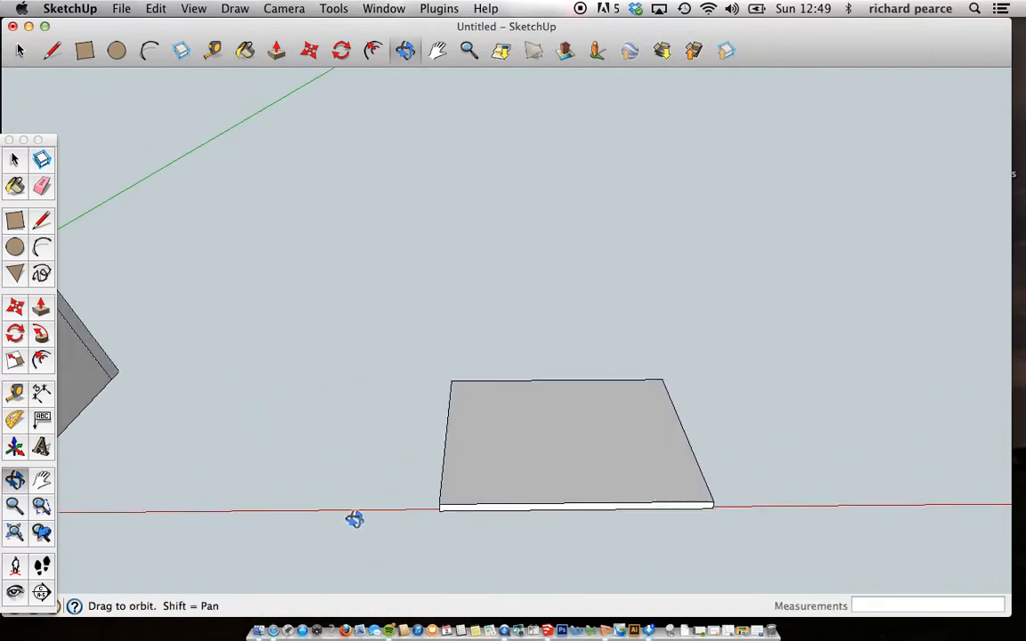
Step: Draw alternating diagonal lines across the plate's top face into triangles
left_click_drag(354, 520, 367, 513)
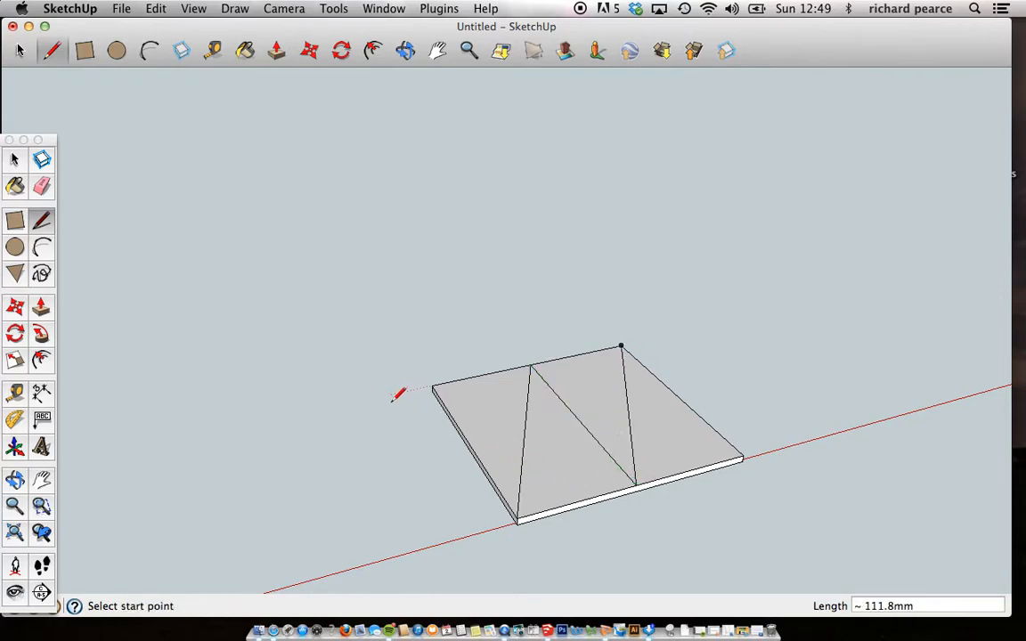
mouse_move(401, 419)
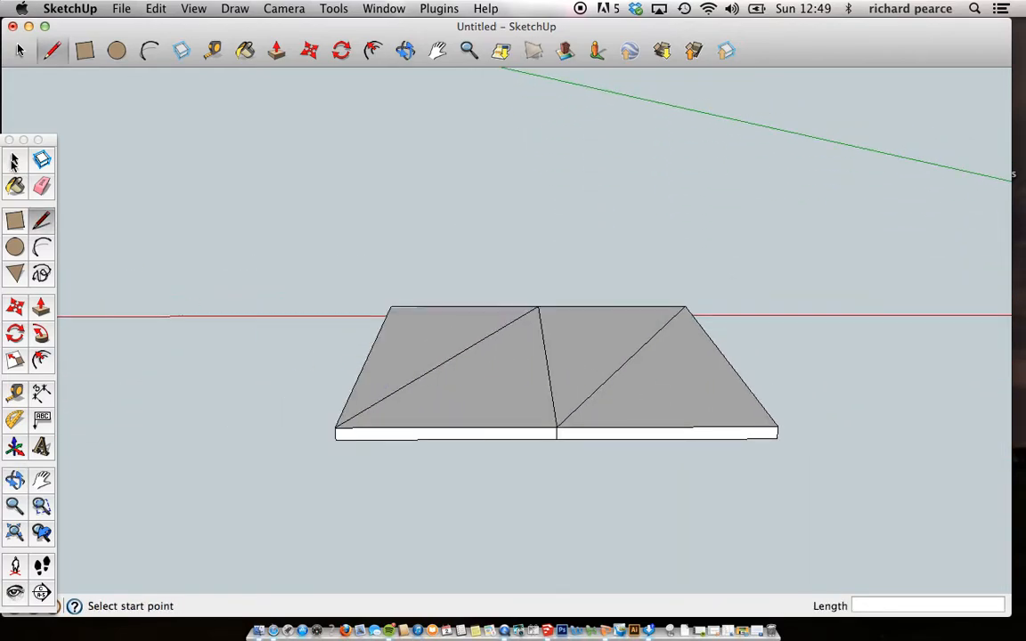
Step: Delete the unwanted triangles and leftover thin strip, leaving one triangular piece
left_click(15, 160)
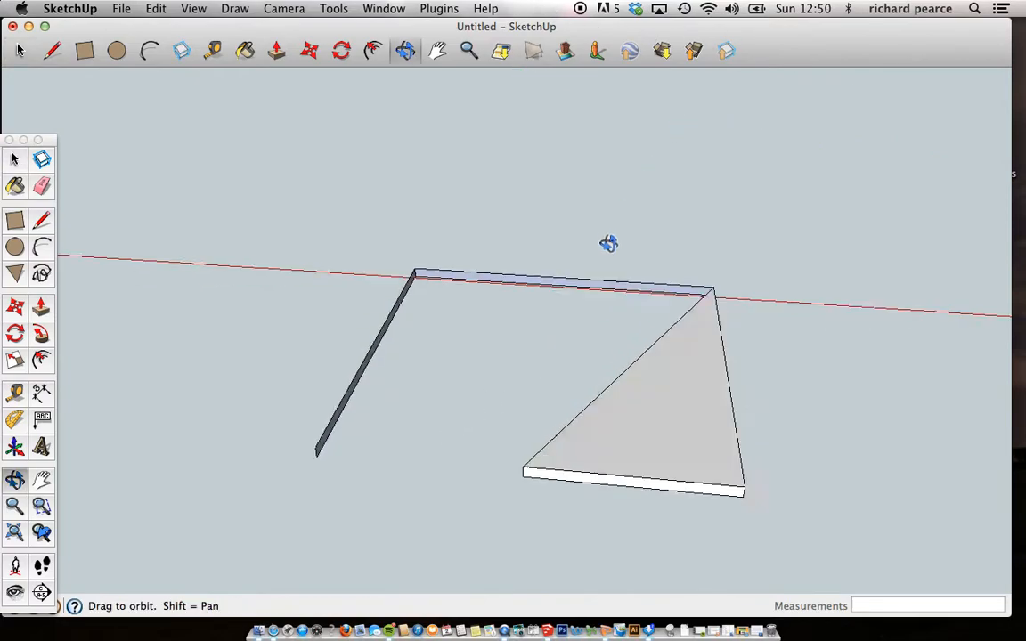
left_click_drag(609, 242, 876, 122)
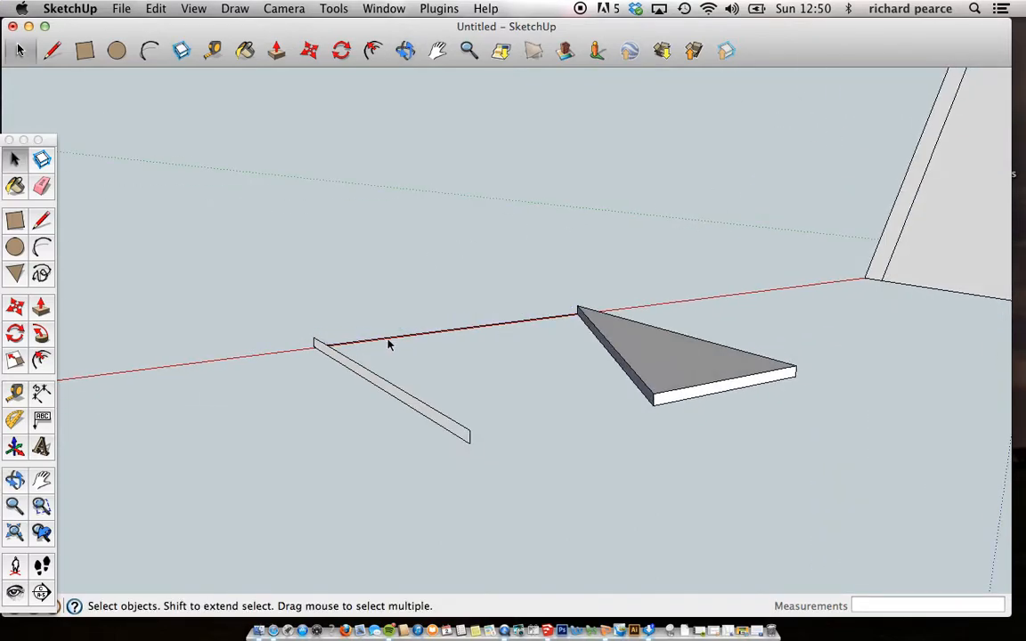
left_click(365, 374)
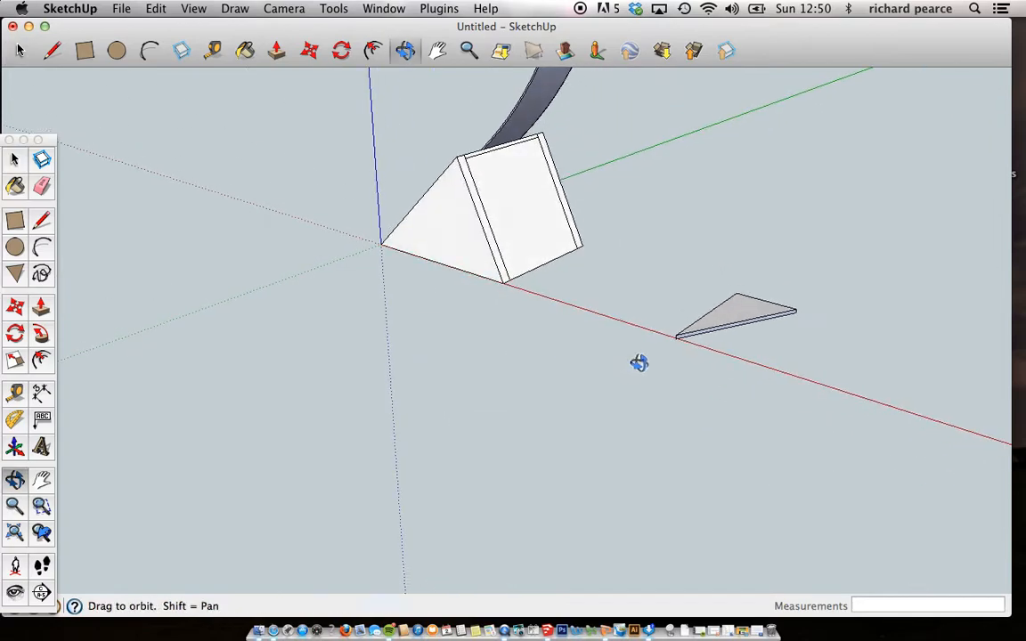
left_click_drag(640, 363, 691, 276)
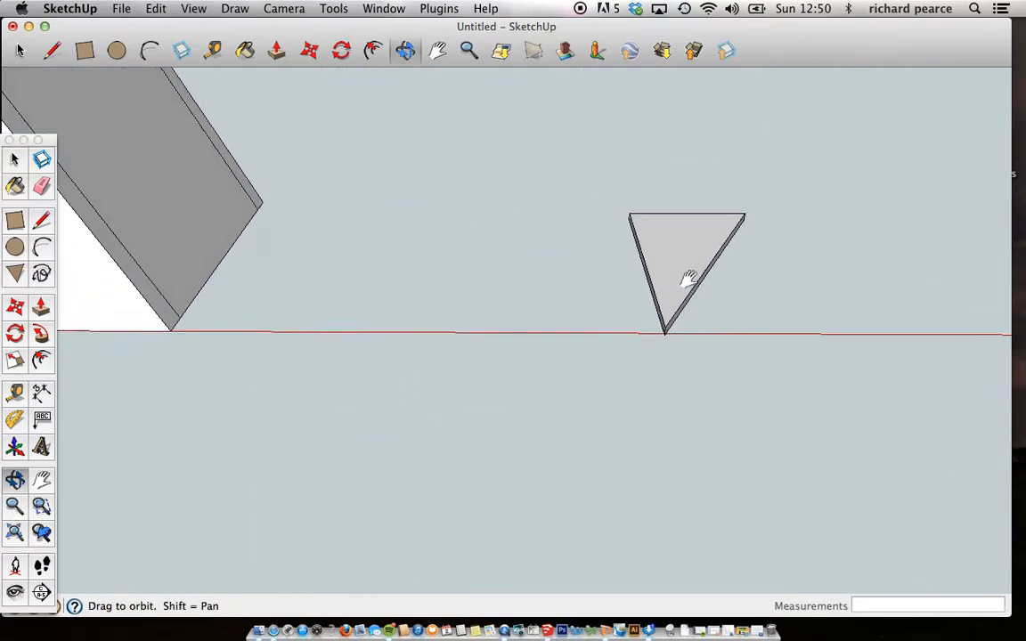
left_click_drag(691, 278, 643, 334)
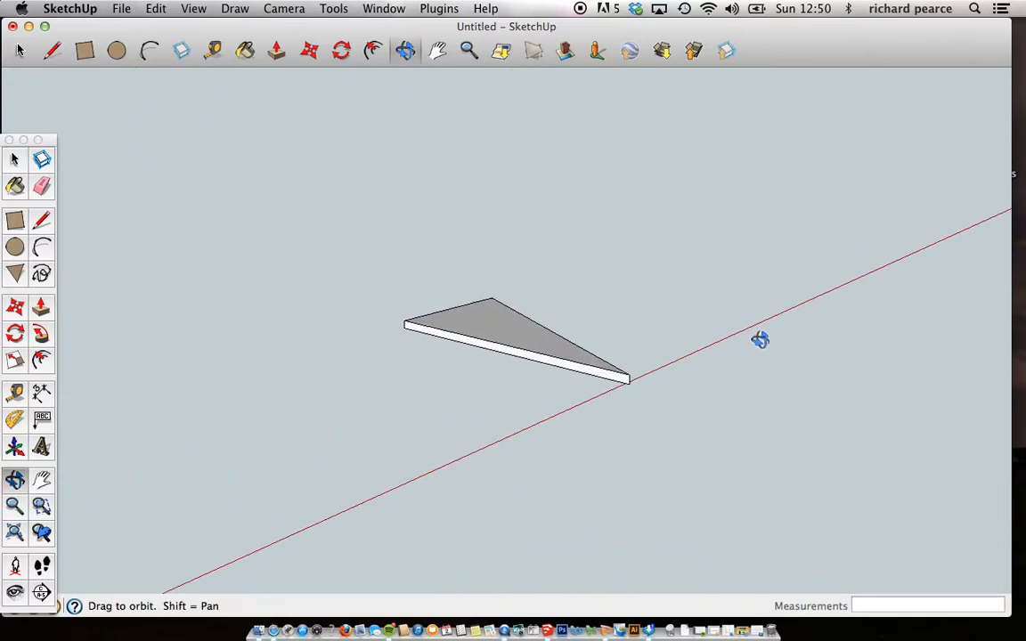
Step: Draw a fold line across the triangular strip's top face and down its side edge
left_click_drag(759, 339, 781, 367)
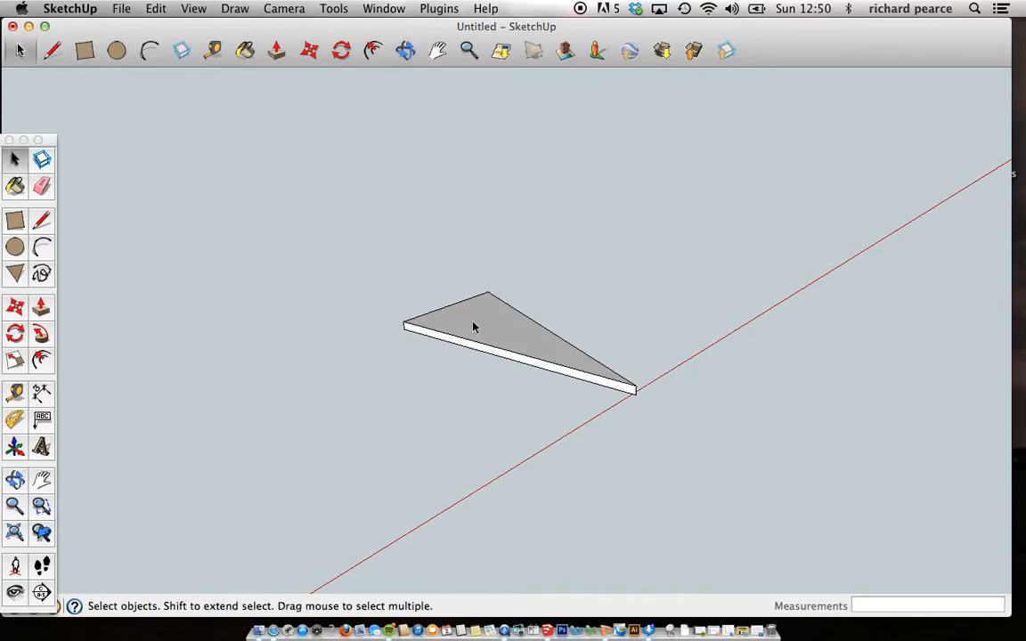
mouse_move(508, 348)
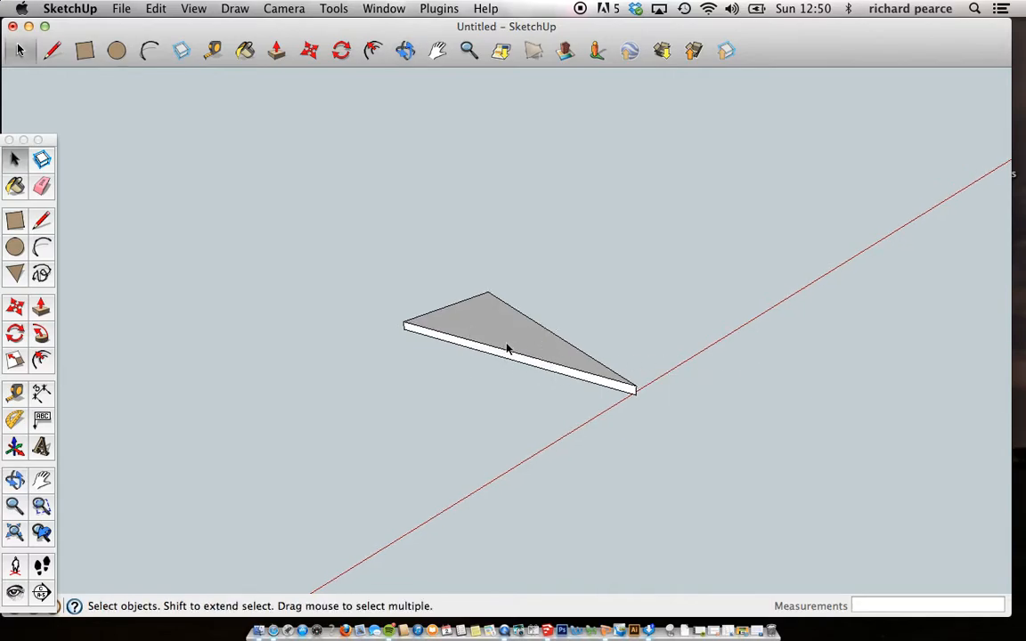
mouse_move(627, 392)
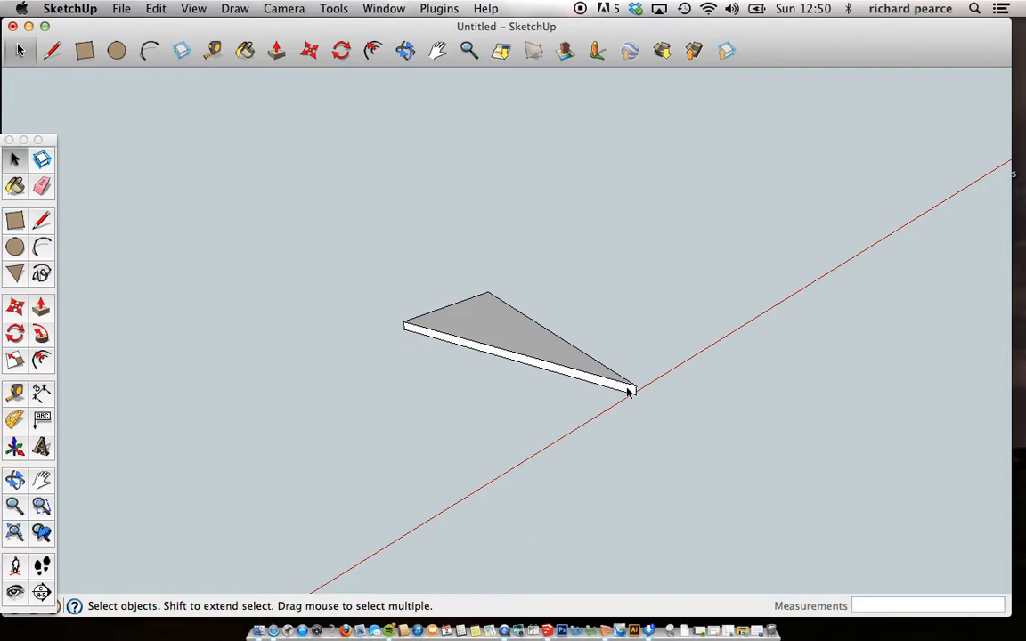
mouse_move(160, 300)
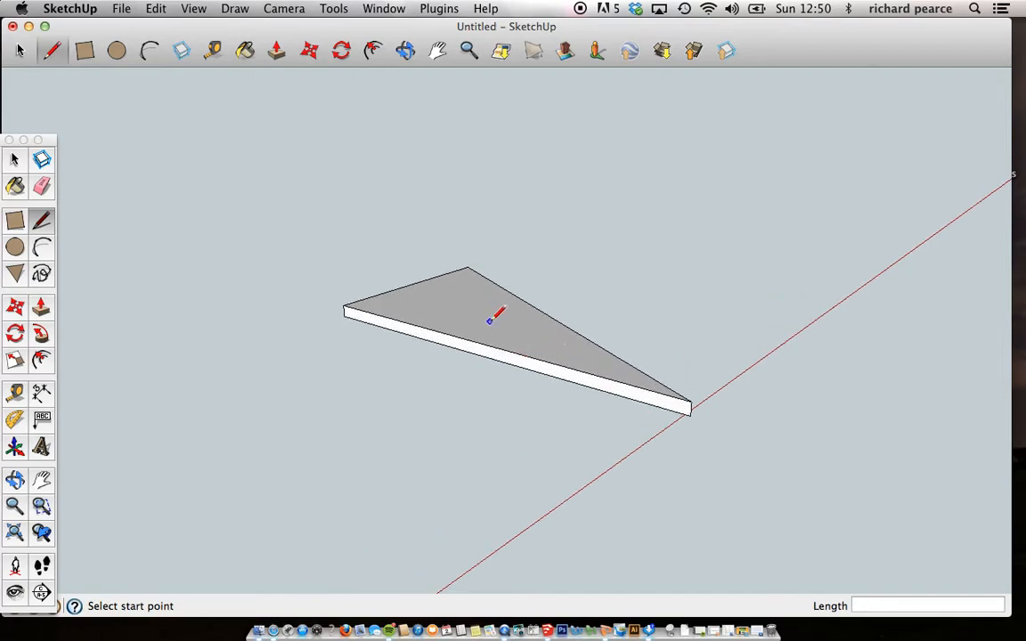
mouse_move(455, 324)
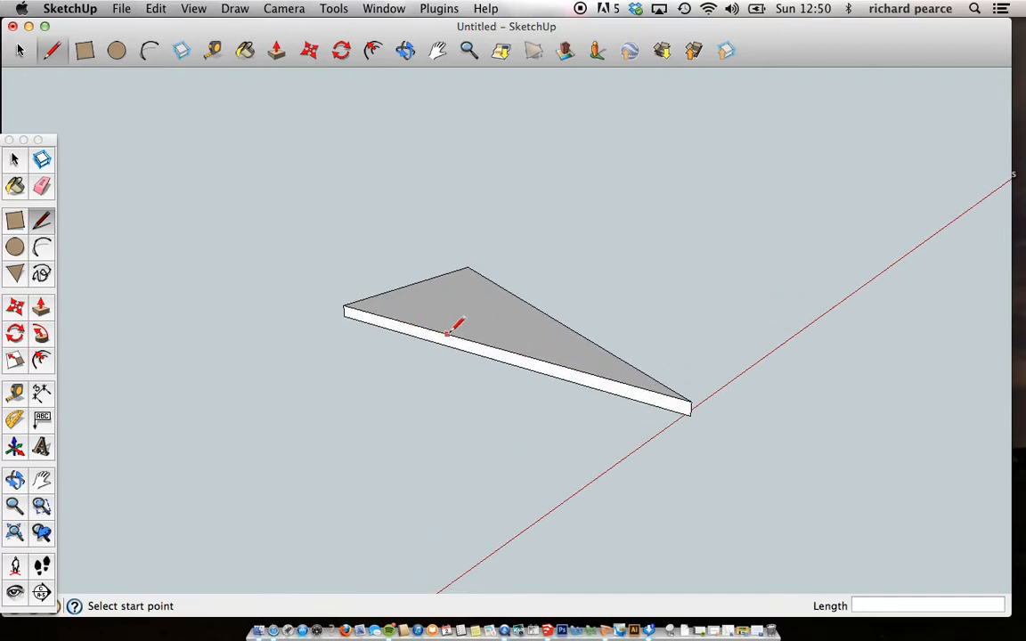
left_click(490, 345)
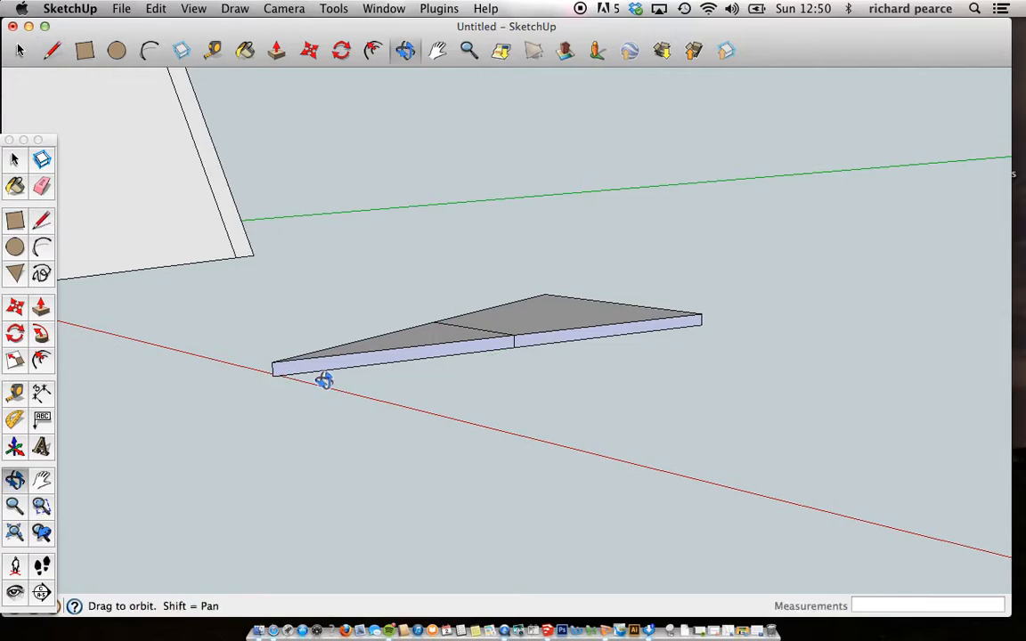
left_click_drag(324, 381, 396, 233)
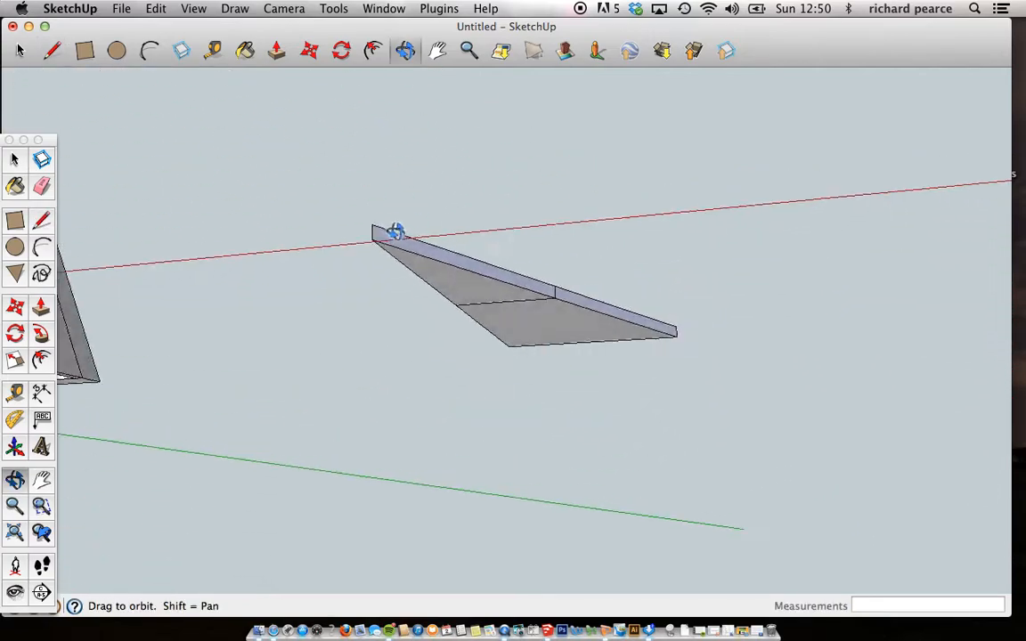
left_click_drag(396, 231, 839, 456)
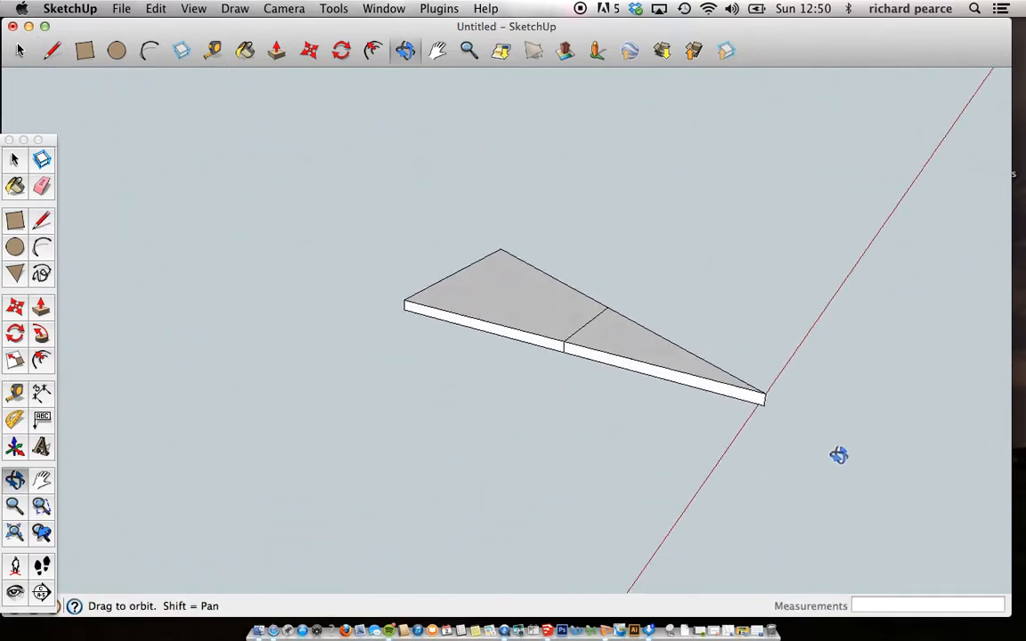
left_click(43, 221)
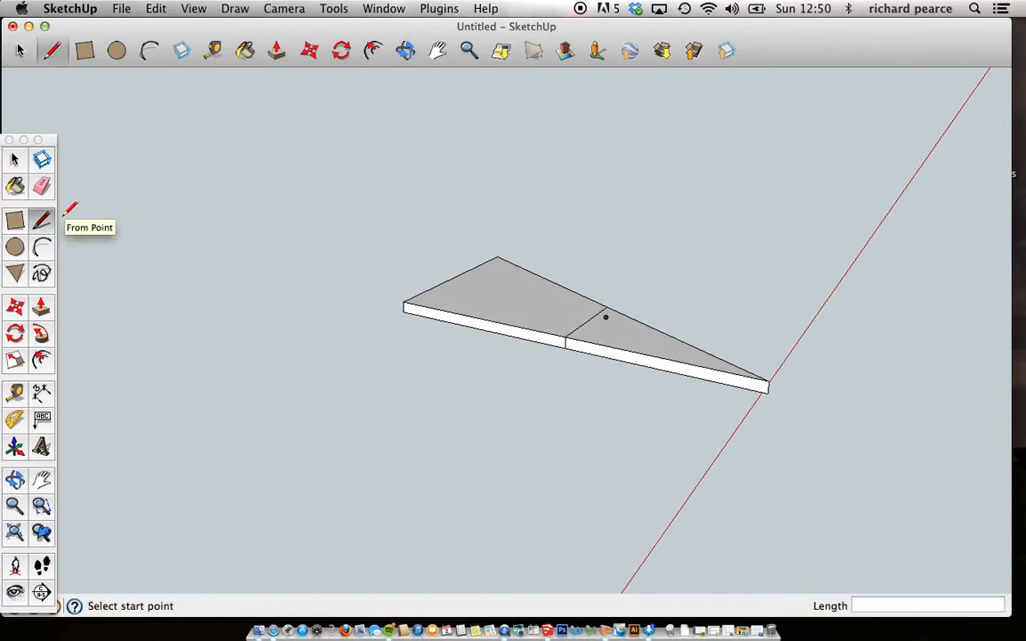
left_click(14, 159)
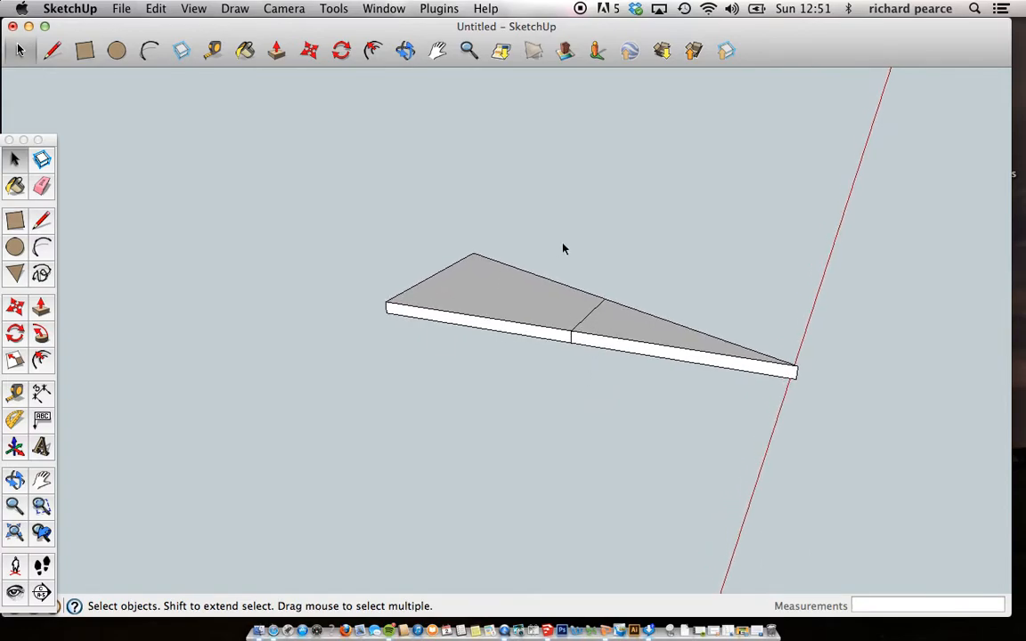
Step: Rotate the outer section of the strip upward about the fold line's endpoint
left_click_drag(538, 233, 791, 385)
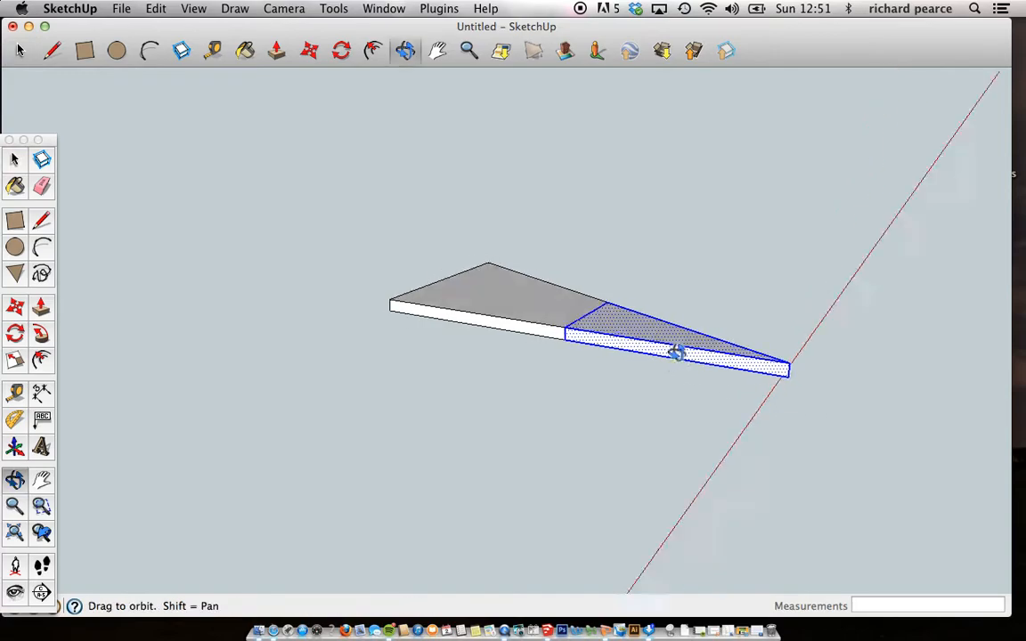
left_click_drag(676, 353, 798, 376)
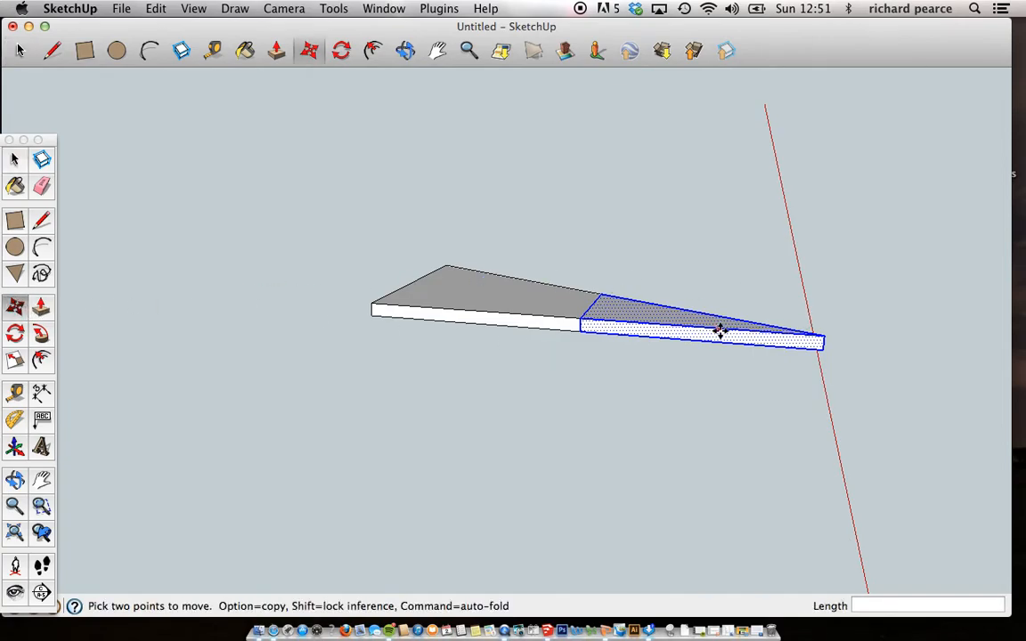
left_click_drag(720, 334, 666, 402)
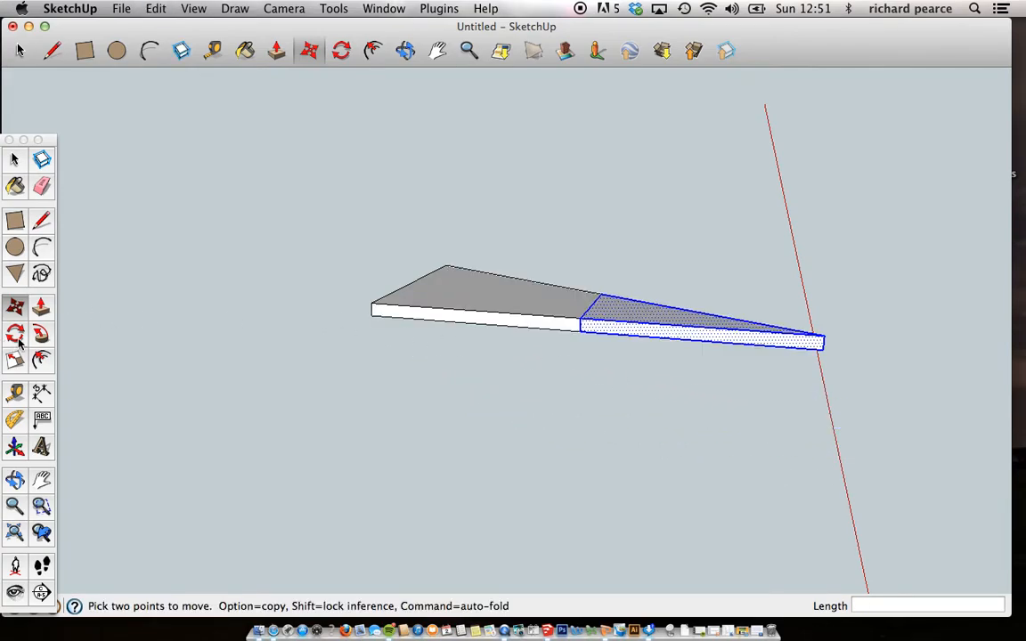
left_click(15, 335)
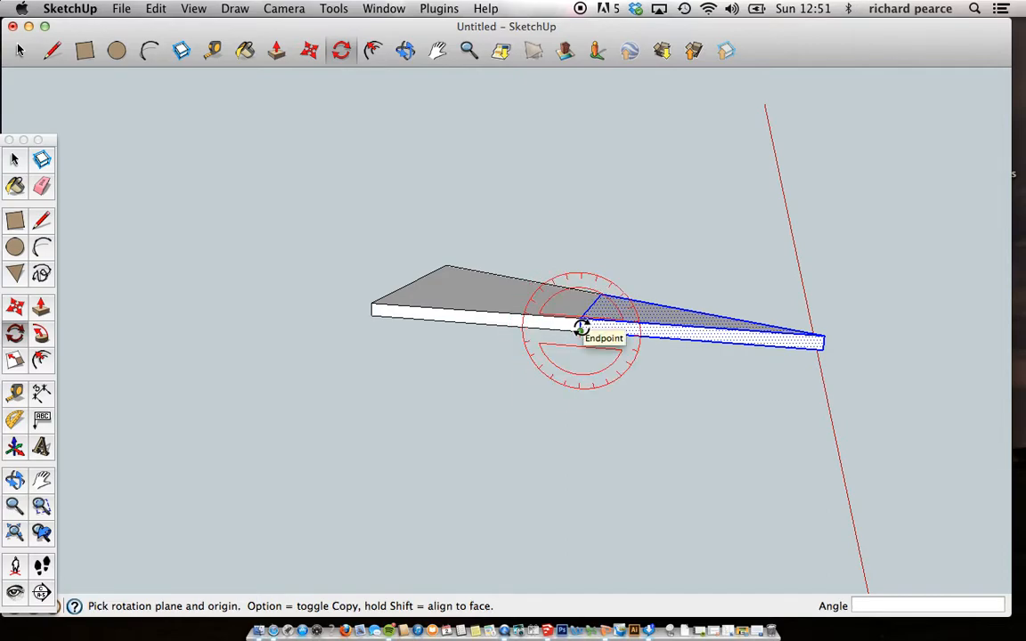
left_click(580, 328)
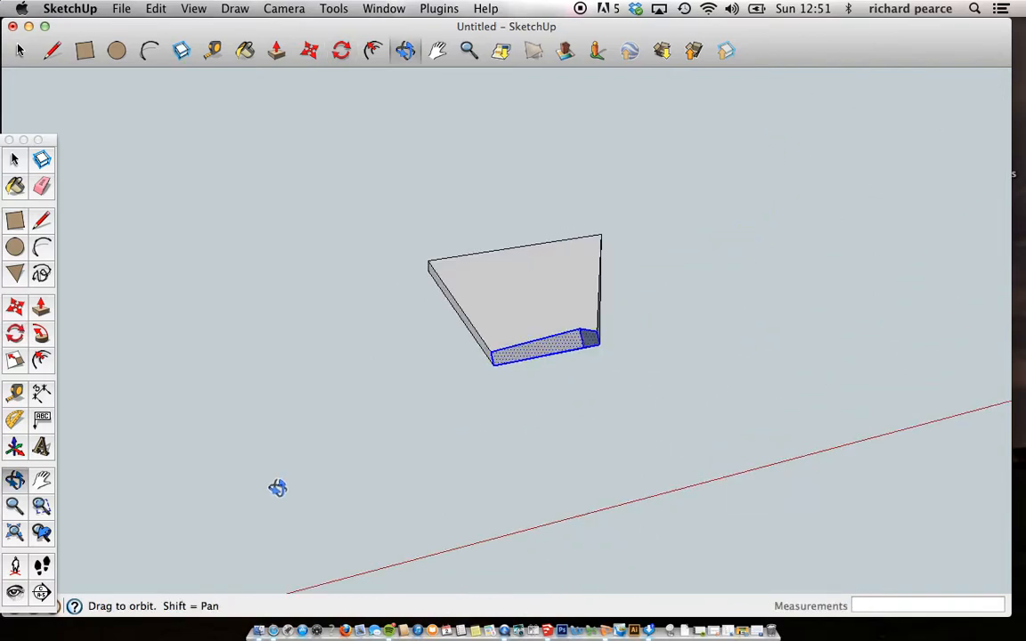
left_click_drag(278, 488, 199, 468)
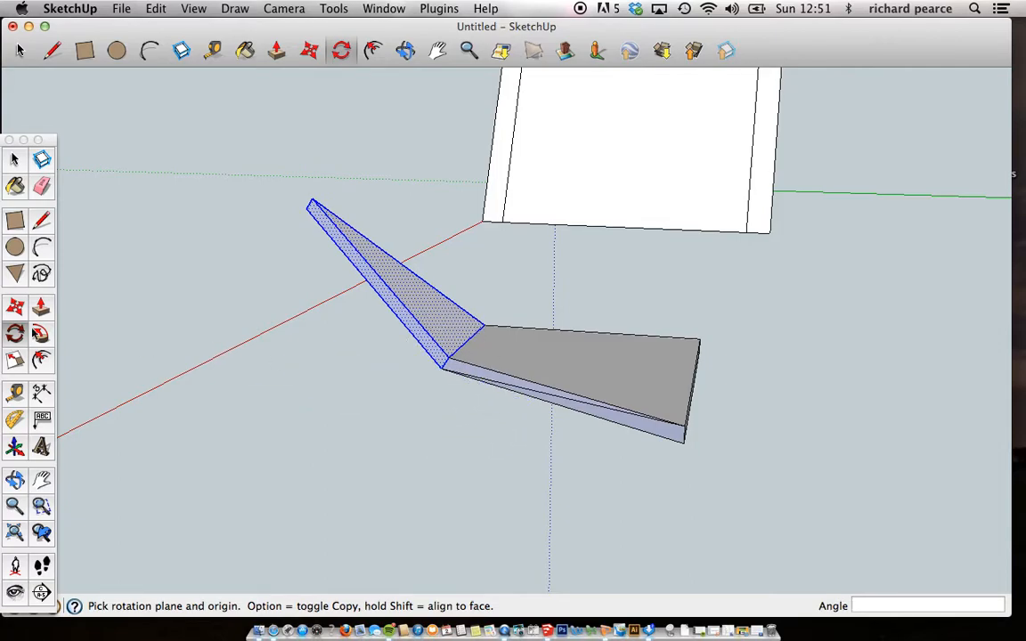
left_click(14, 158)
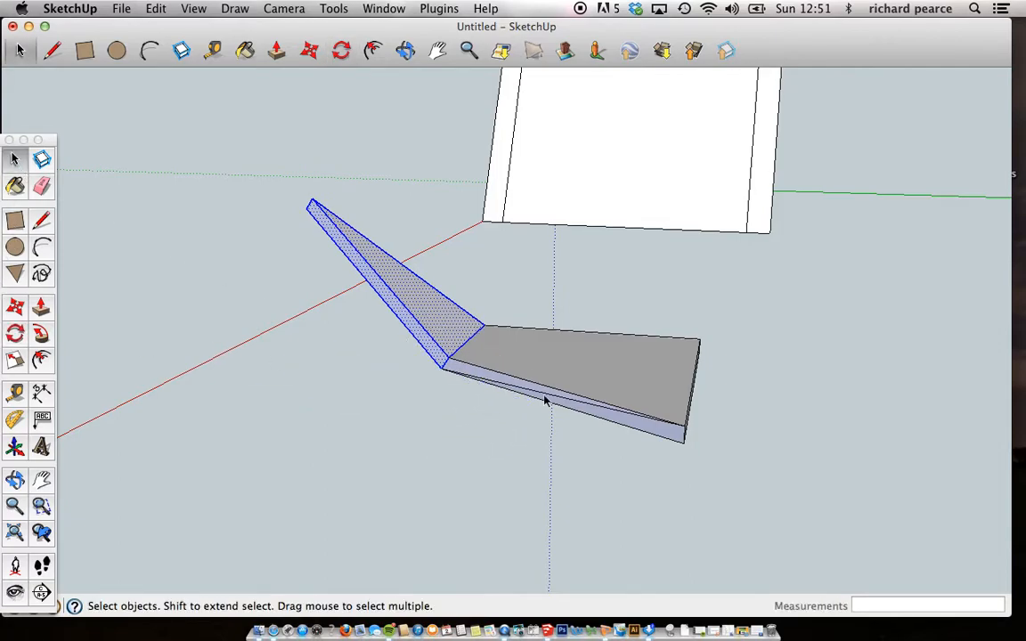
Step: Orbit around the bent strip to get a clear view of the angled arm
left_click_drag(545, 401, 485, 357)
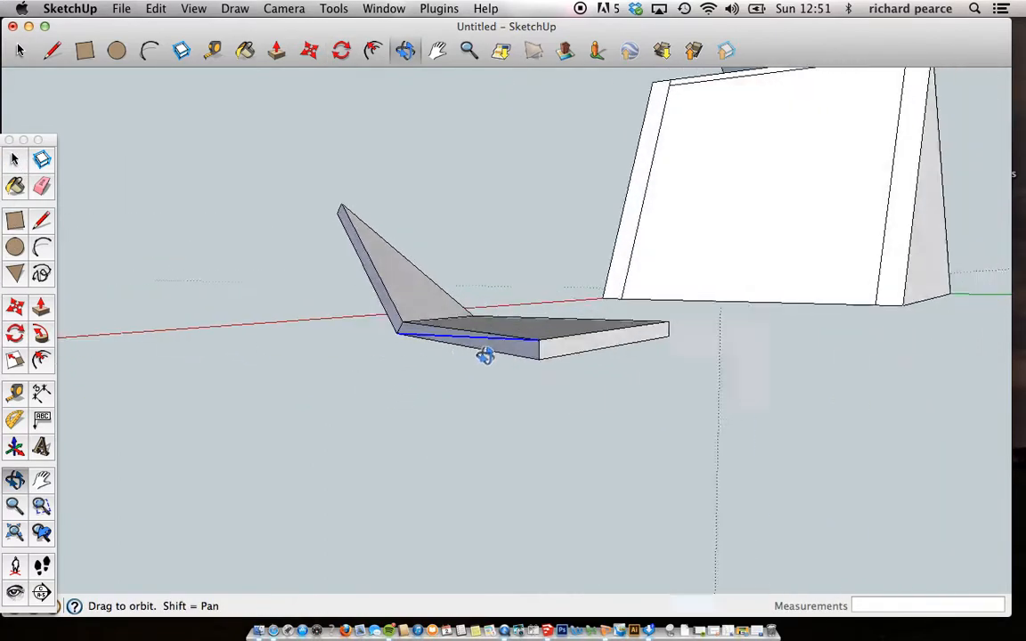
left_click_drag(484, 356, 577, 365)
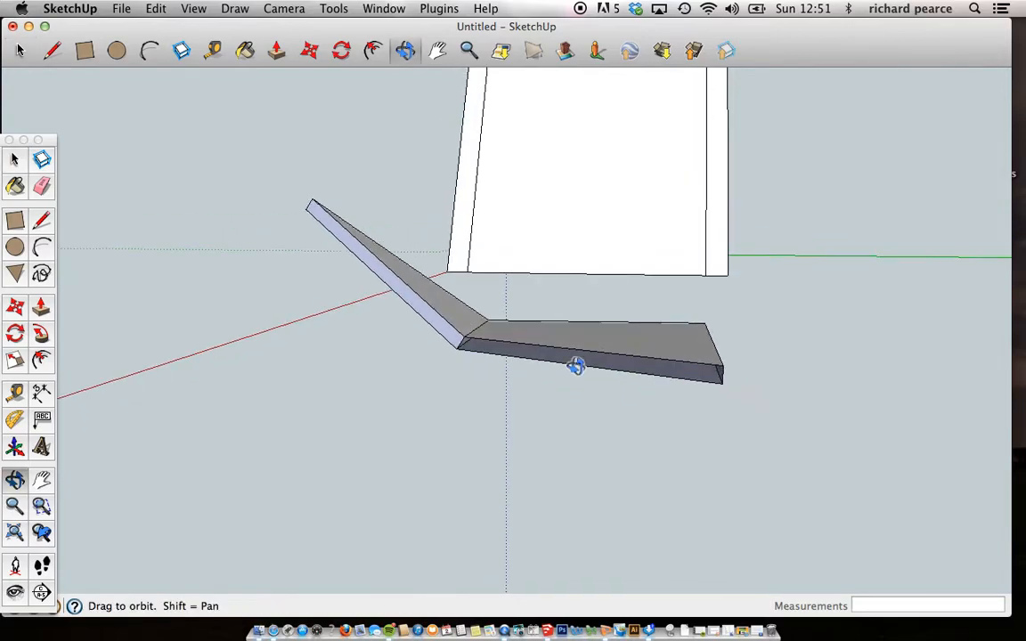
left_click_drag(577, 365, 510, 413)
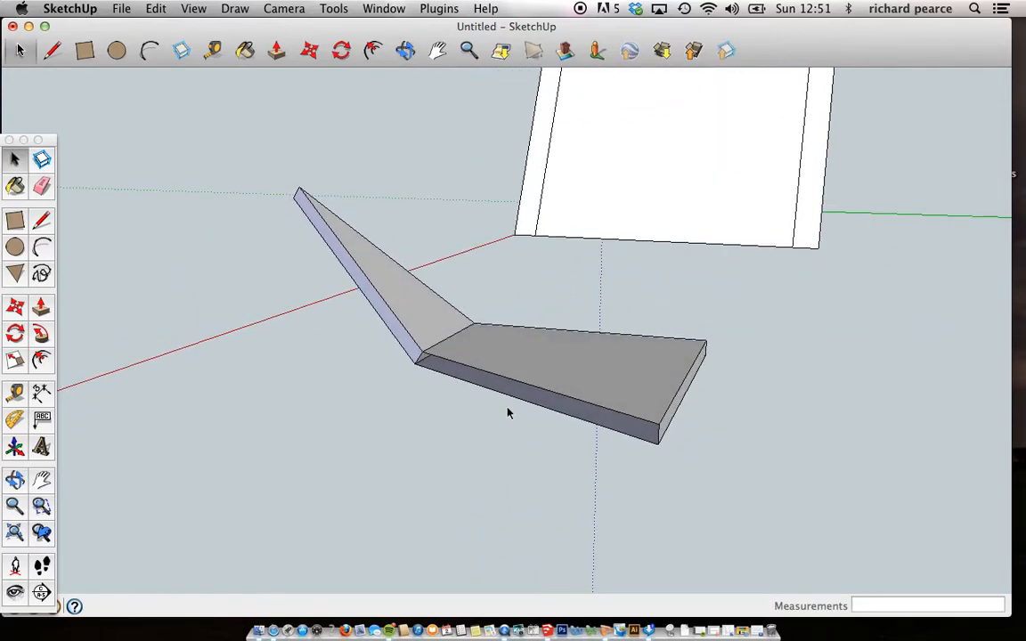
left_click_drag(510, 414, 632, 300)
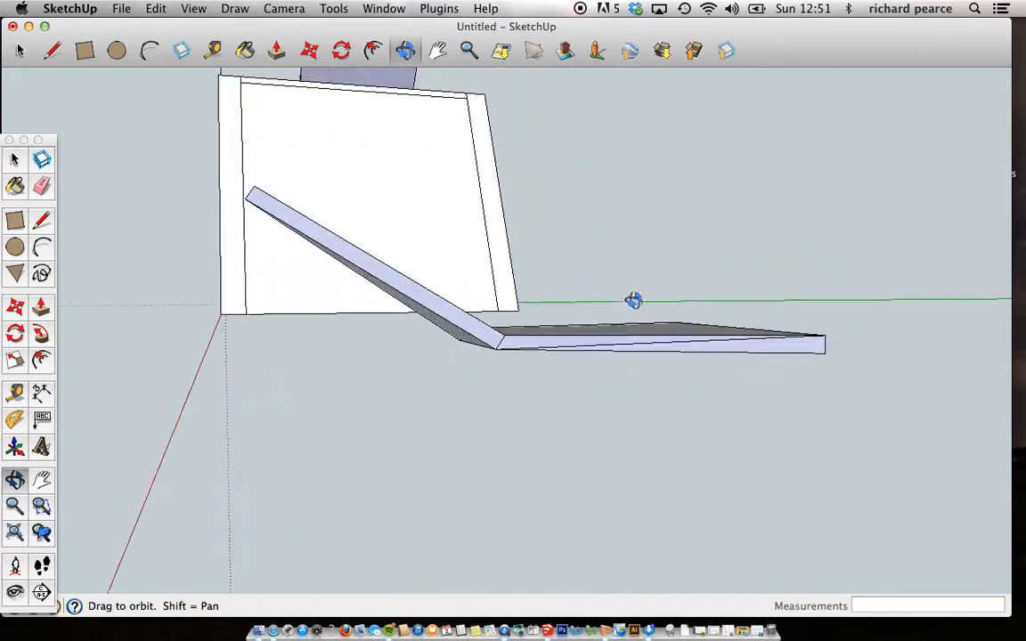
left_click_drag(632, 299, 409, 382)
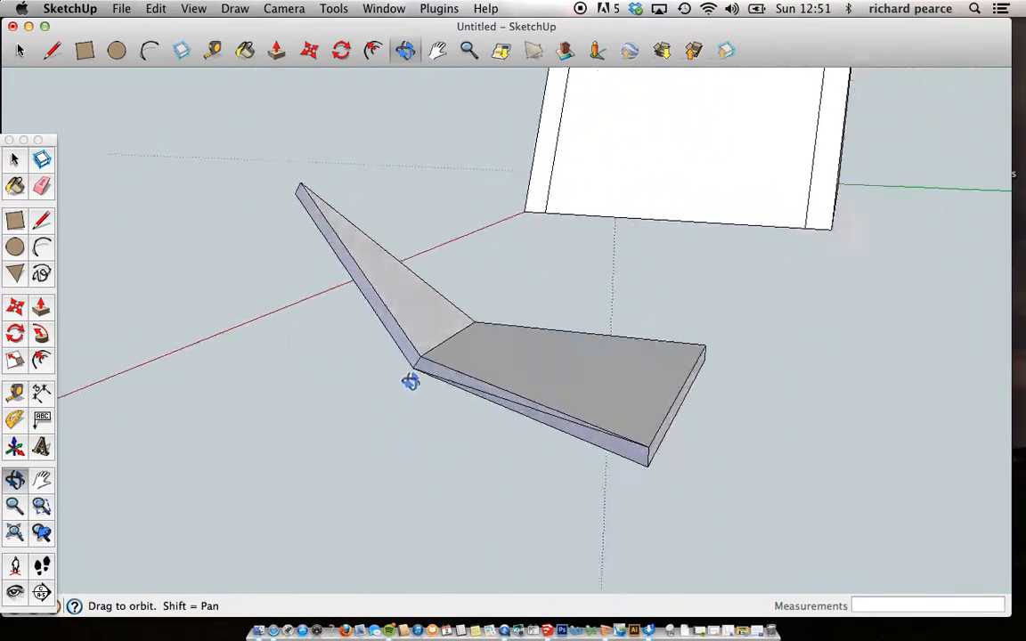
left_click_drag(409, 381, 396, 386)
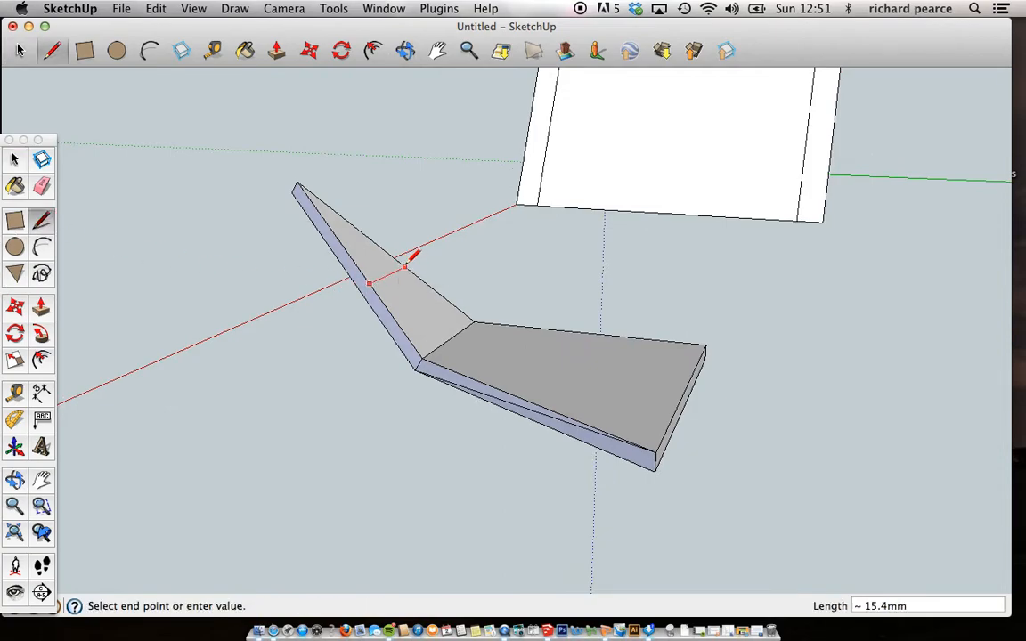
mouse_move(366, 285)
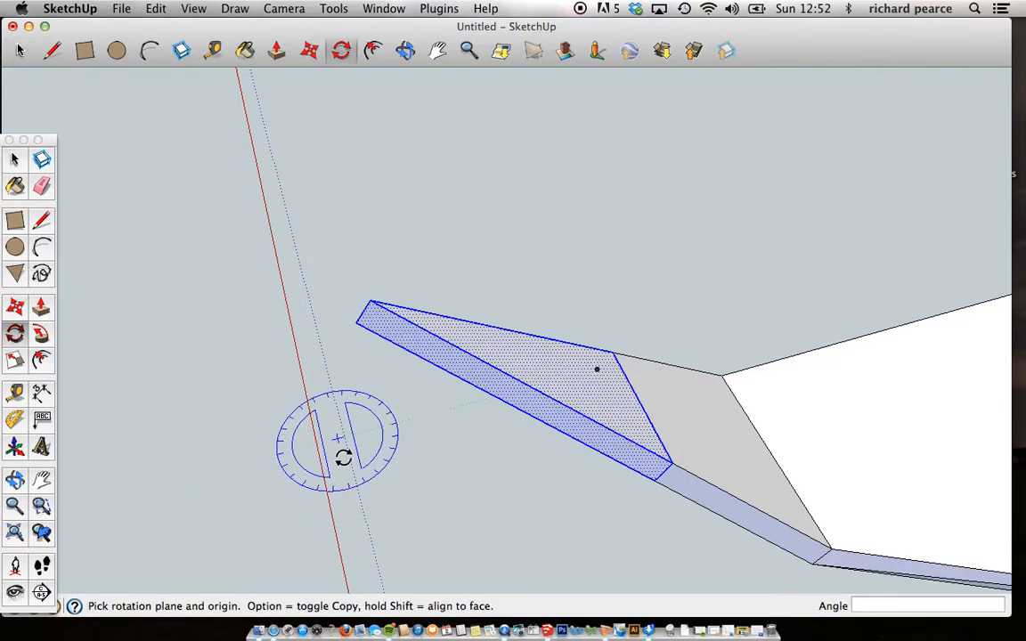
mouse_move(658, 481)
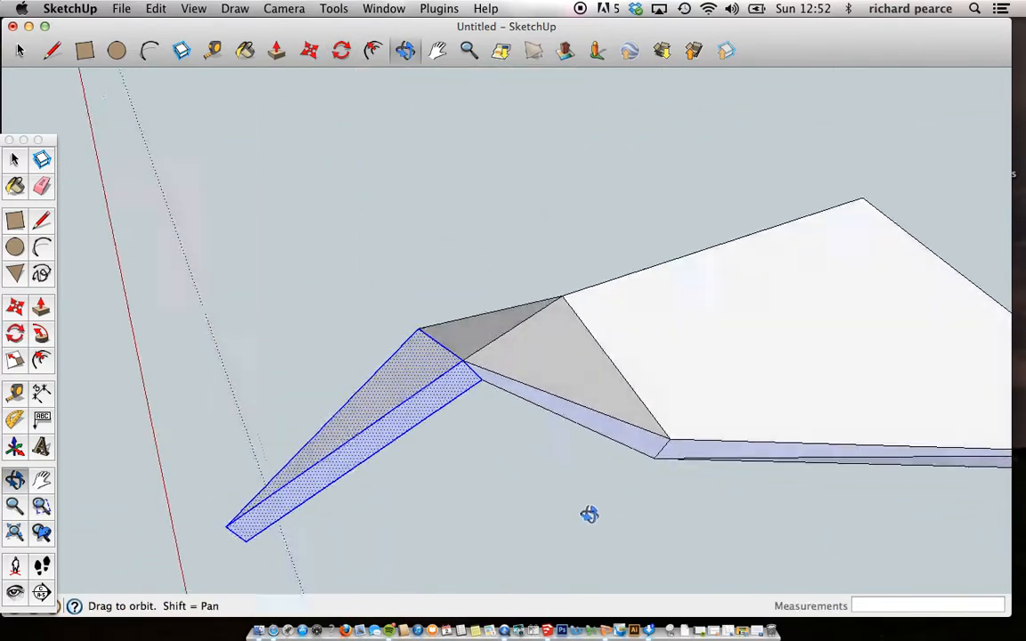
Step: Rotate the arm's end section 45 degrees at the new fold line and check the bend
left_click_drag(590, 515, 449, 396)
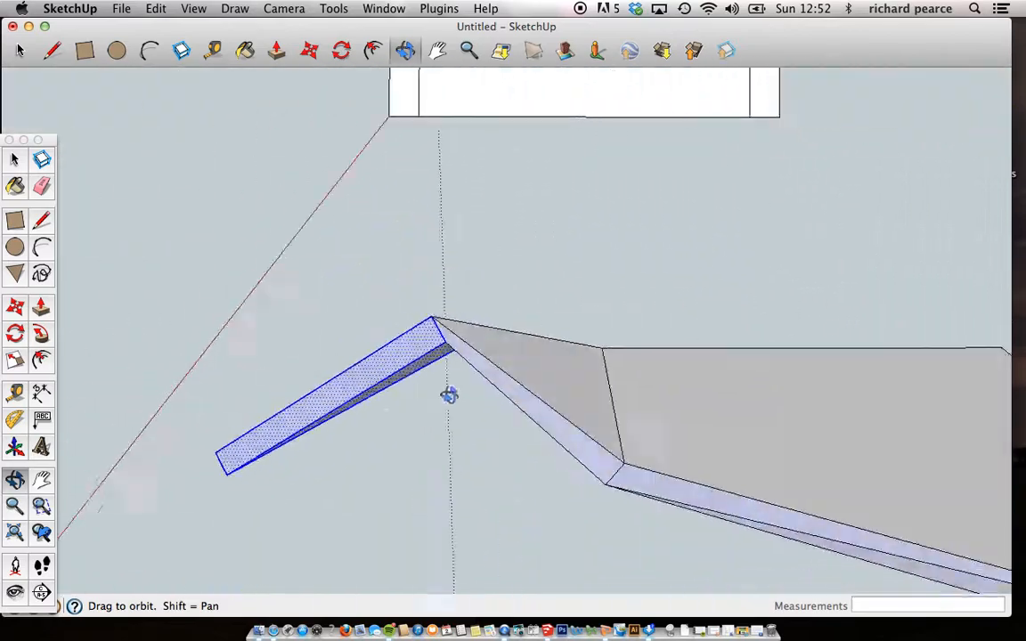
left_click_drag(449, 395, 864, 296)
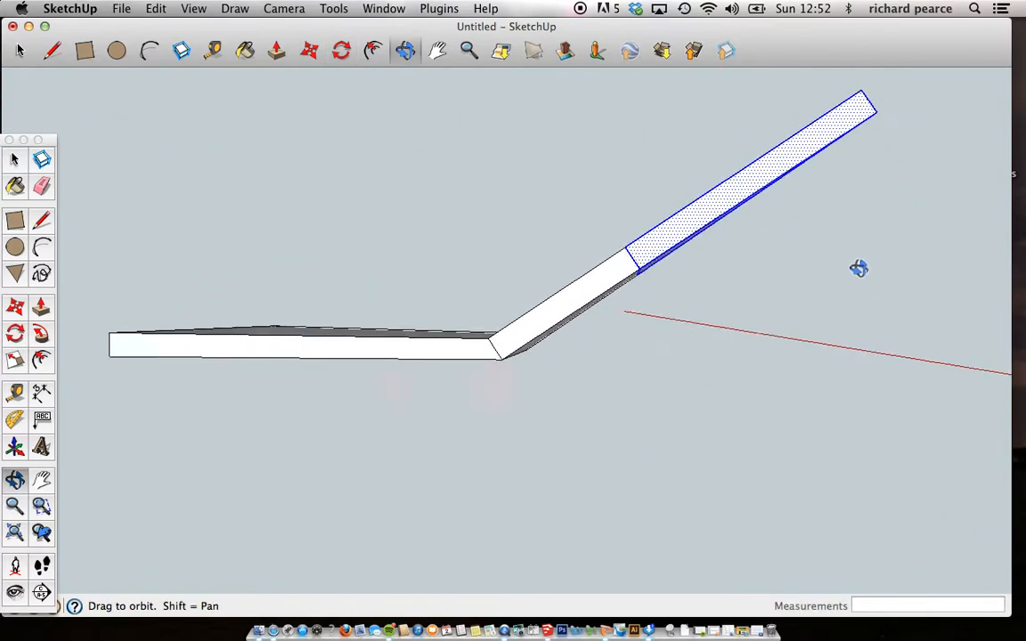
left_click(342, 50)
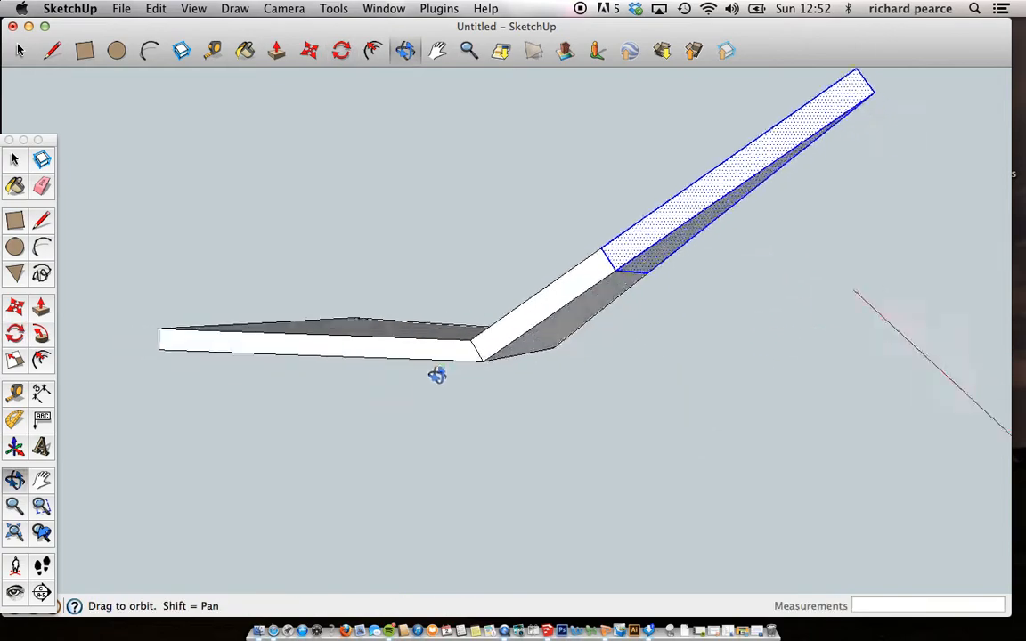
left_click_drag(436, 374, 63, 349)
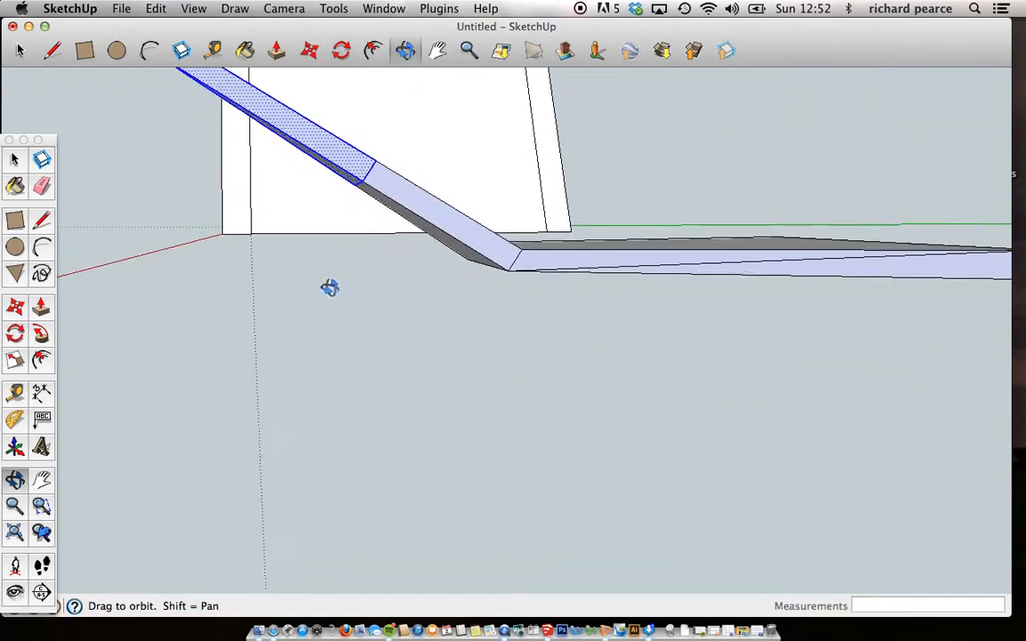
left_click(342, 50)
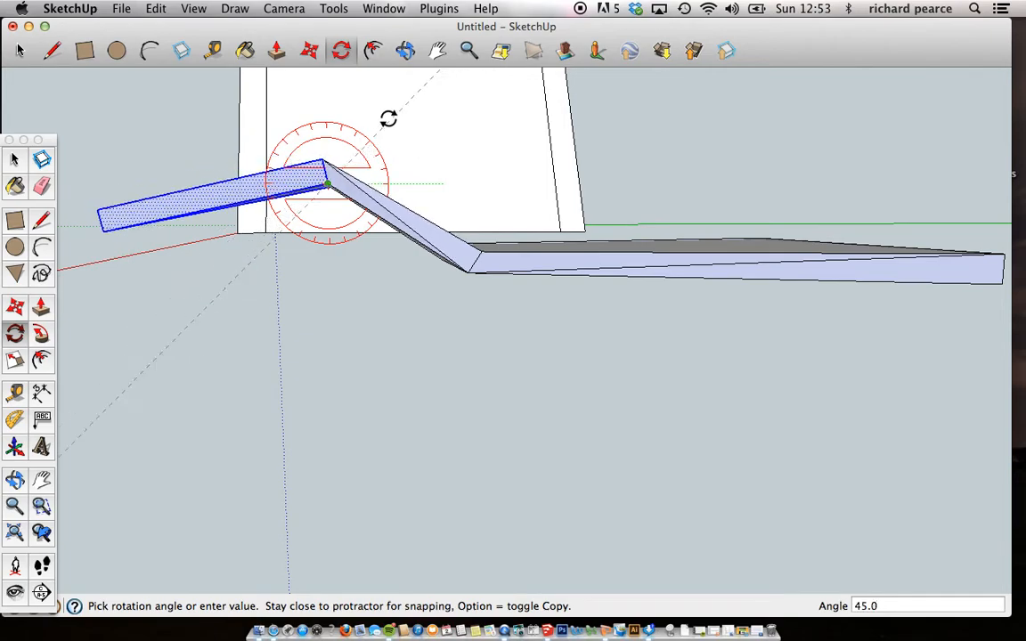
mouse_move(249, 374)
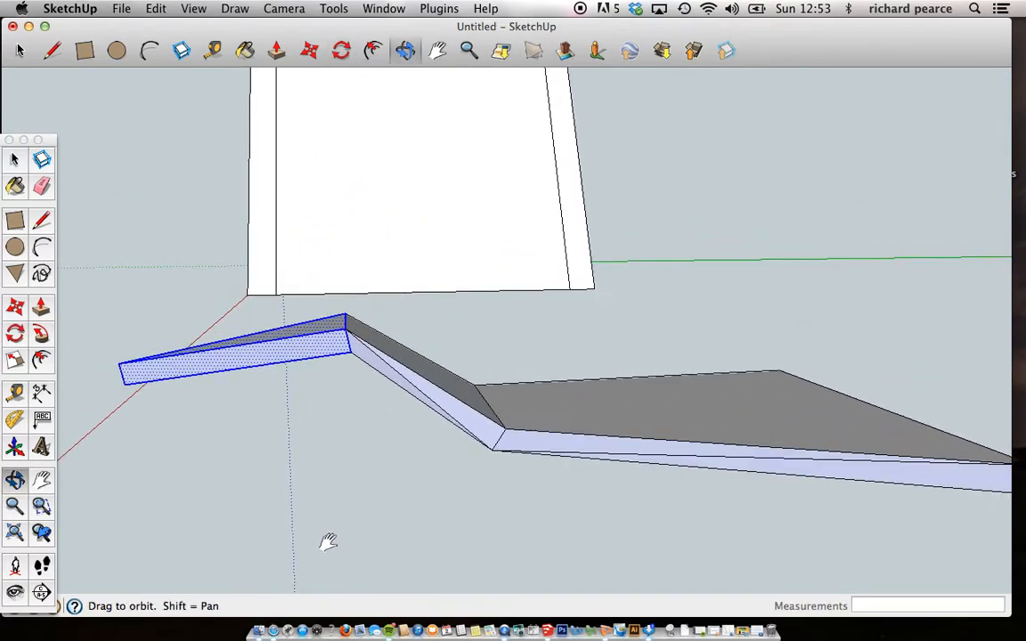
Step: Draw two fold lines across the raised arm's faces ready for another bend
left_click(14, 334)
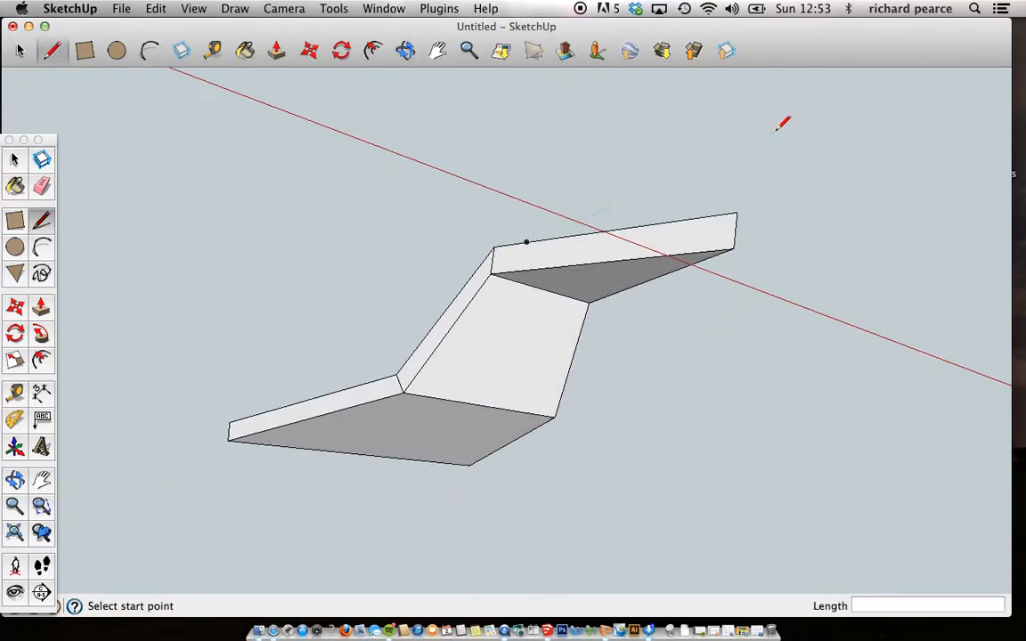
mouse_move(534, 221)
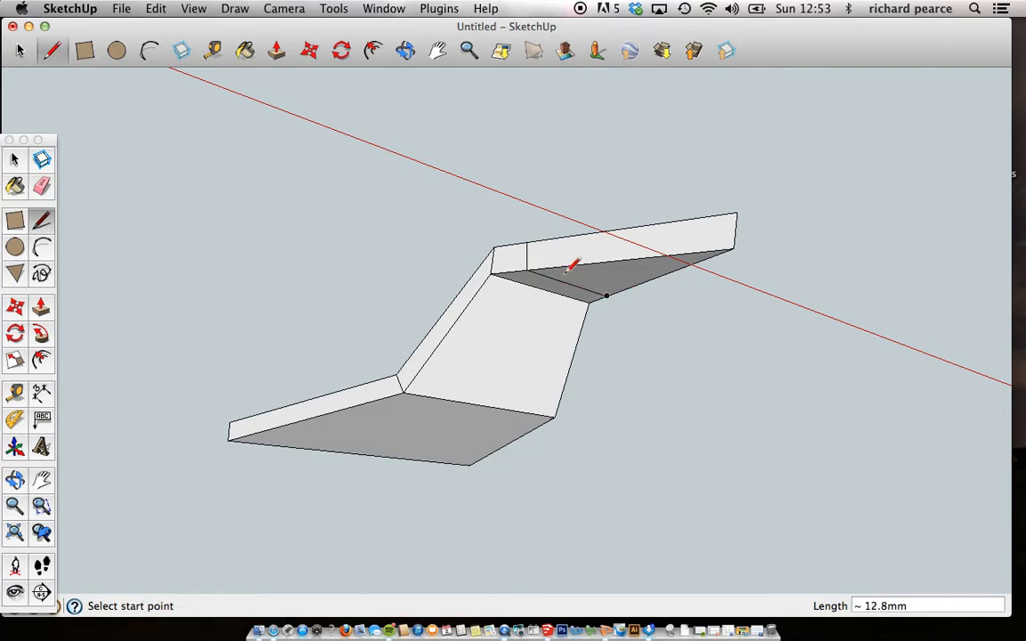
mouse_move(650, 283)
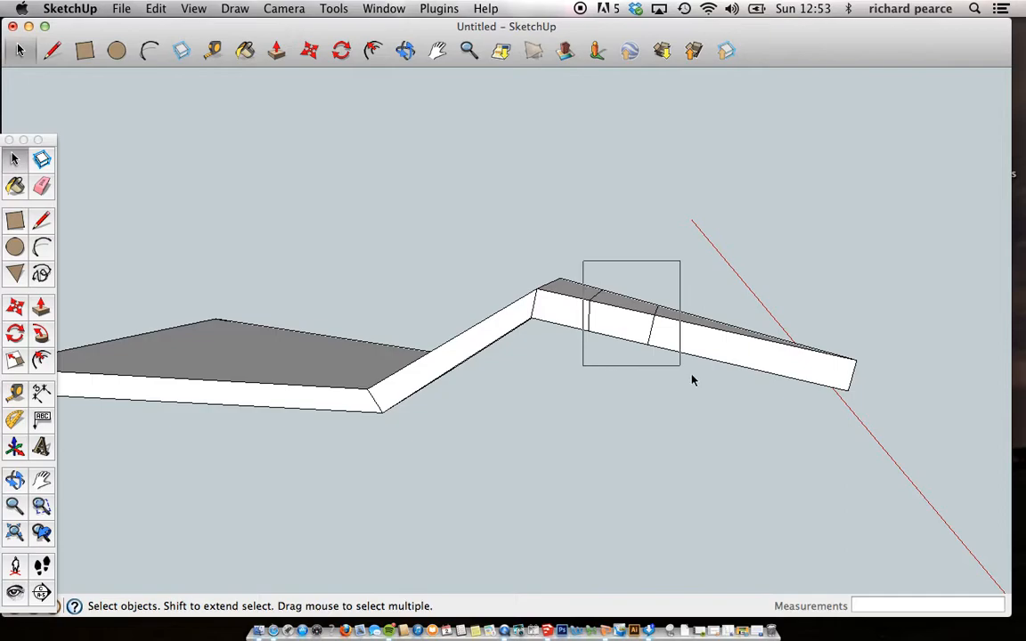
Step: Select the strip's end section and rotate it down about the fold line pivot
left_click(695, 339)
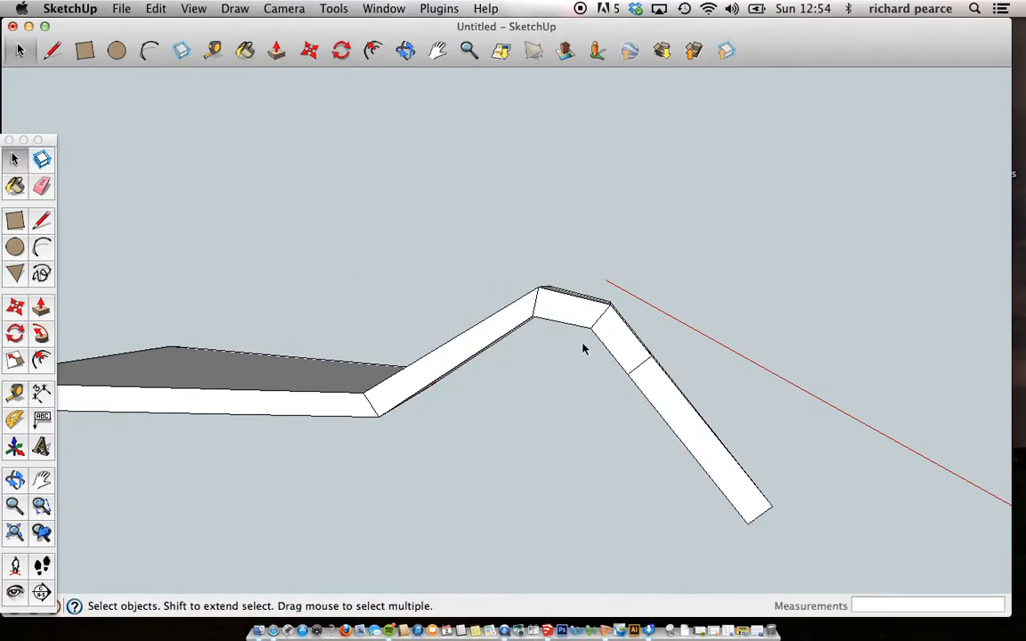
left_click(695, 445)
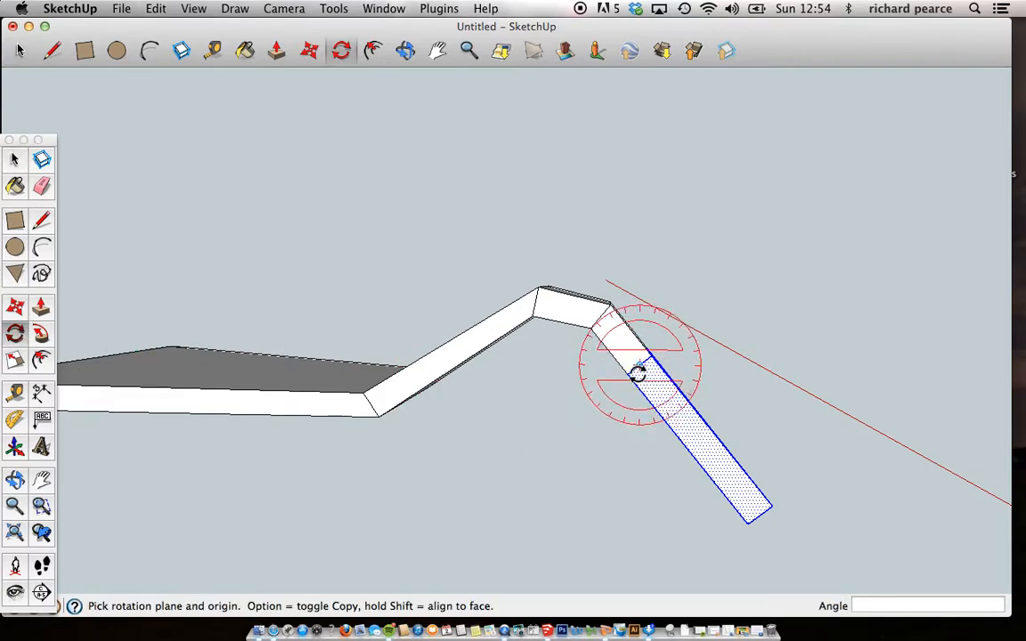
left_click(638, 374)
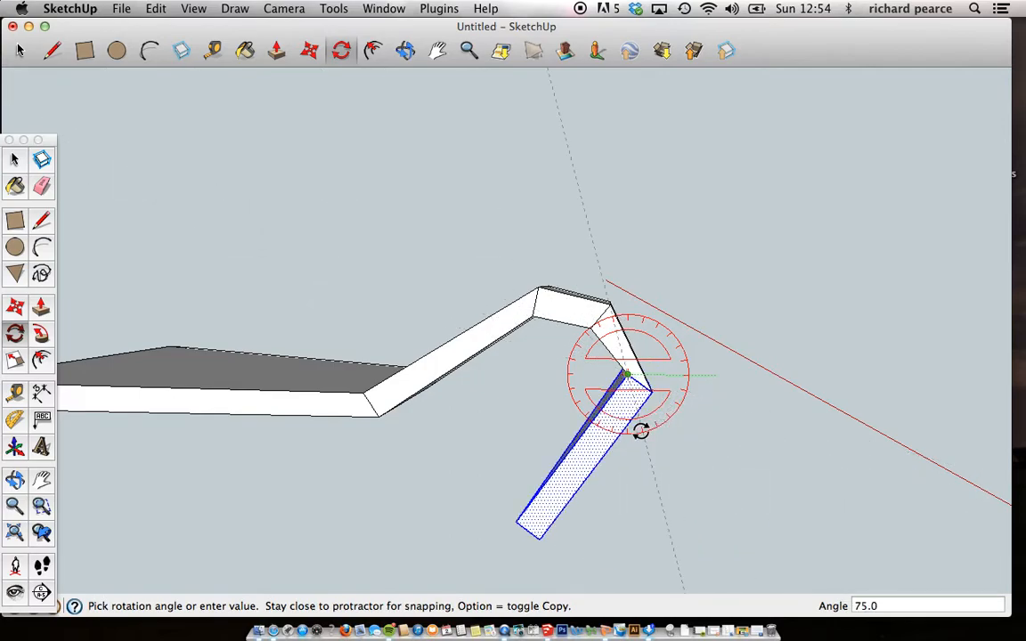
mouse_move(656, 429)
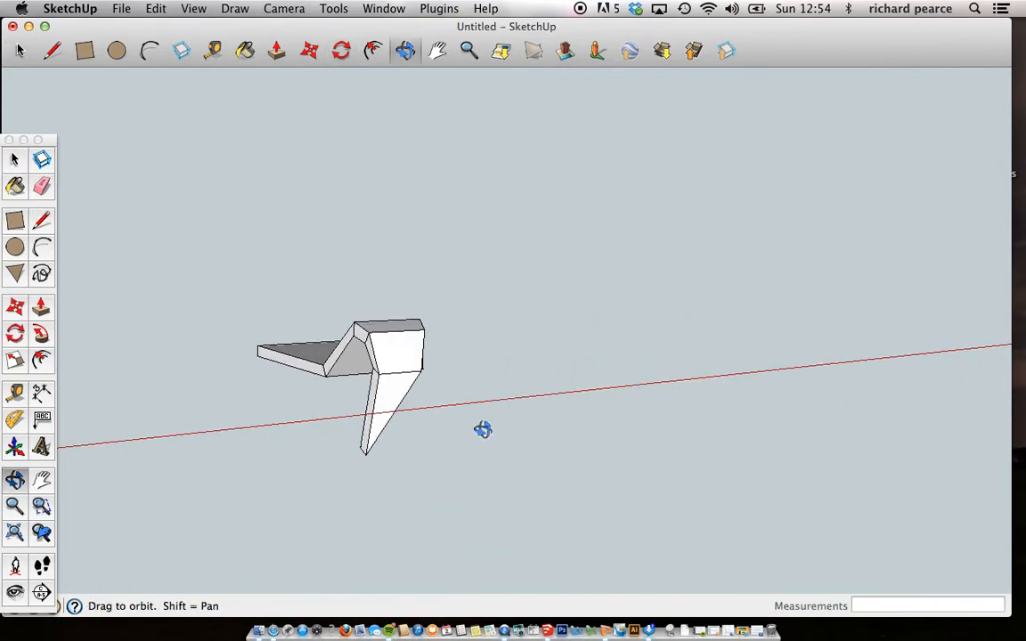
Step: Make the whole folded strip into an acrylic component via Make Component
left_click_drag(483, 429, 91, 449)
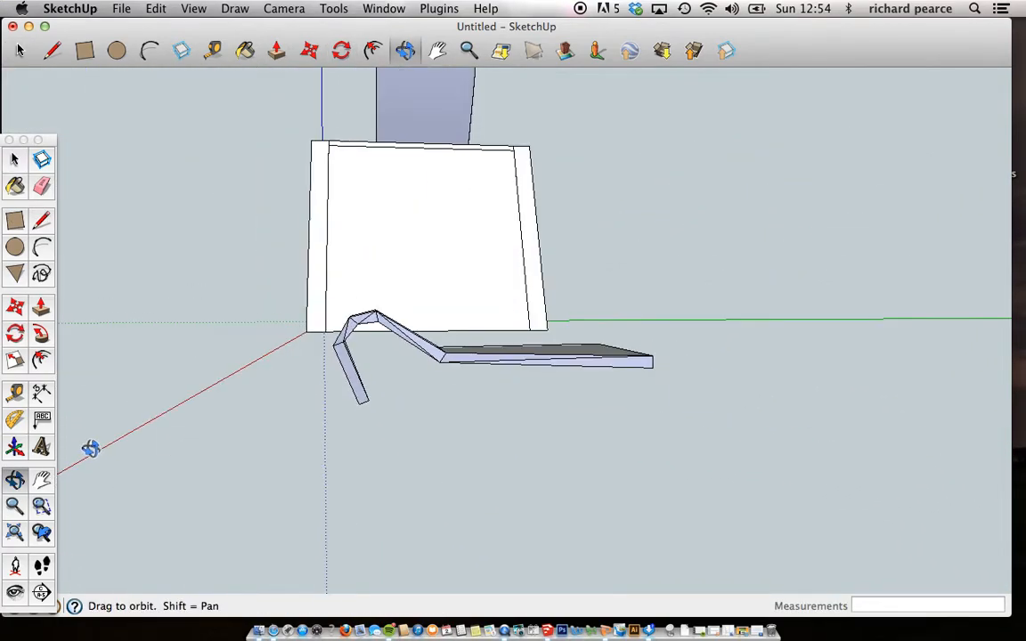
left_click_drag(93, 449, 383, 534)
type("acry")
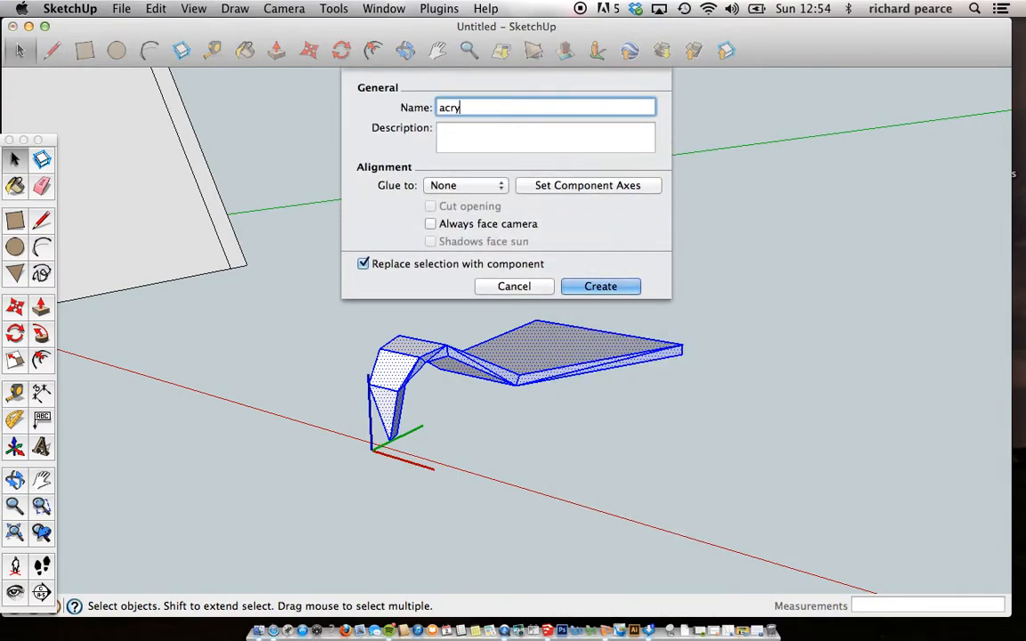
left_click(600, 285)
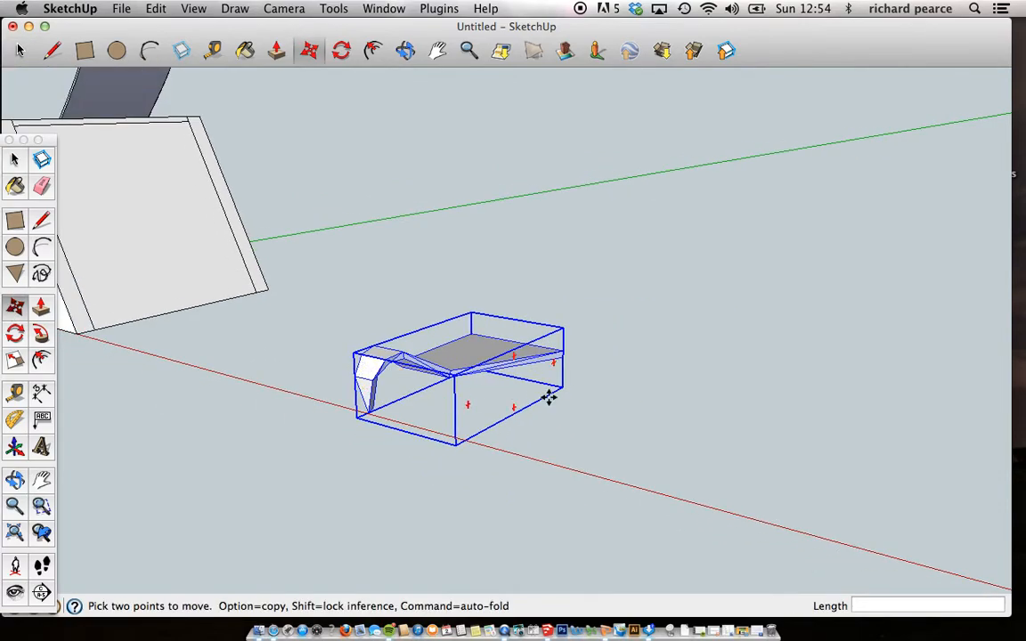
mouse_move(680, 365)
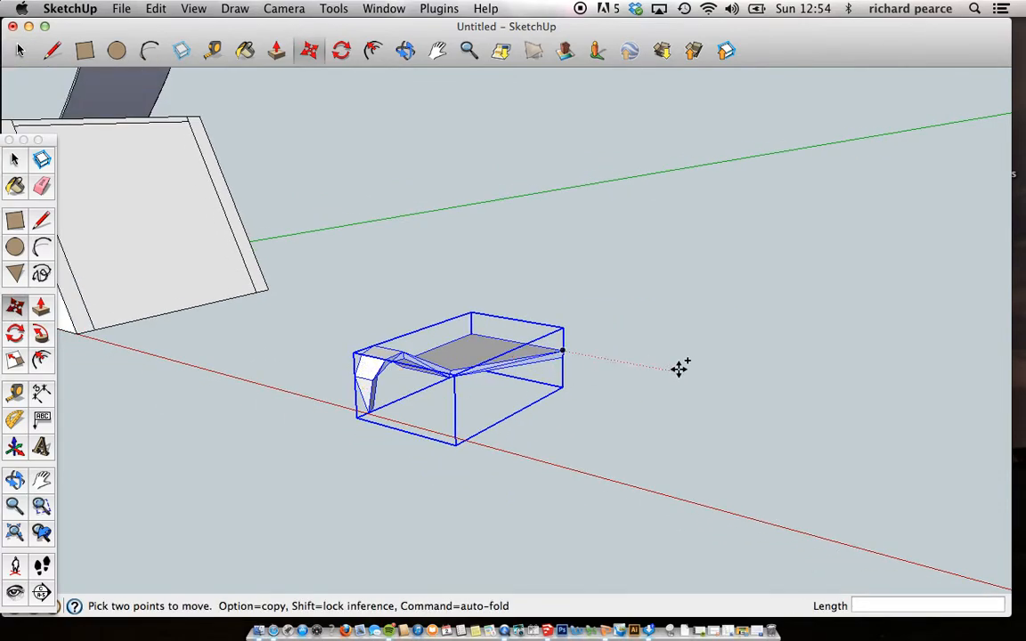